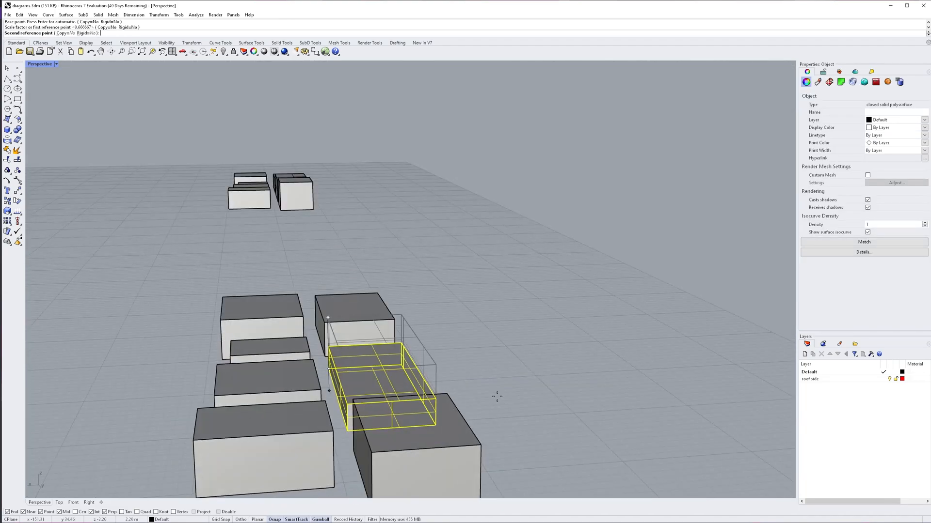
Step: Place the copied massing blocks into groups and draw a path line across them
key("ctrl+z")
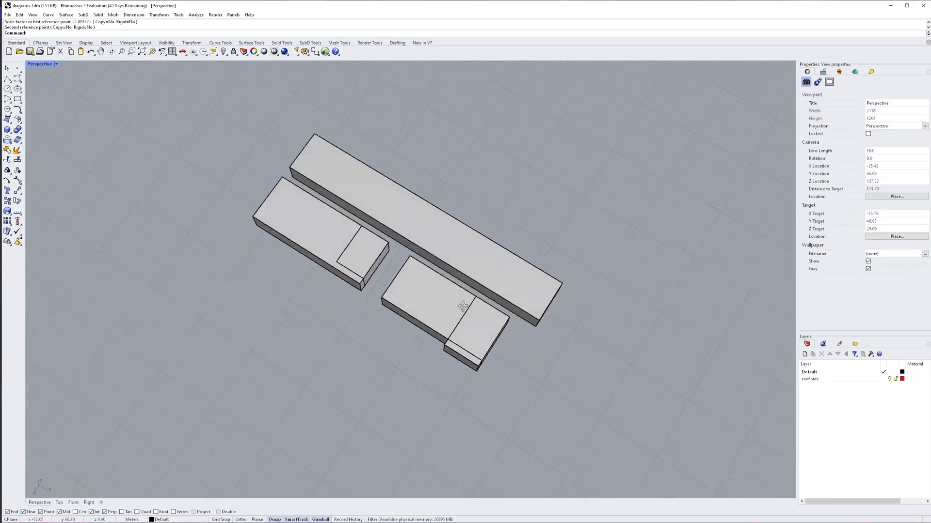
key("ctrl+z")
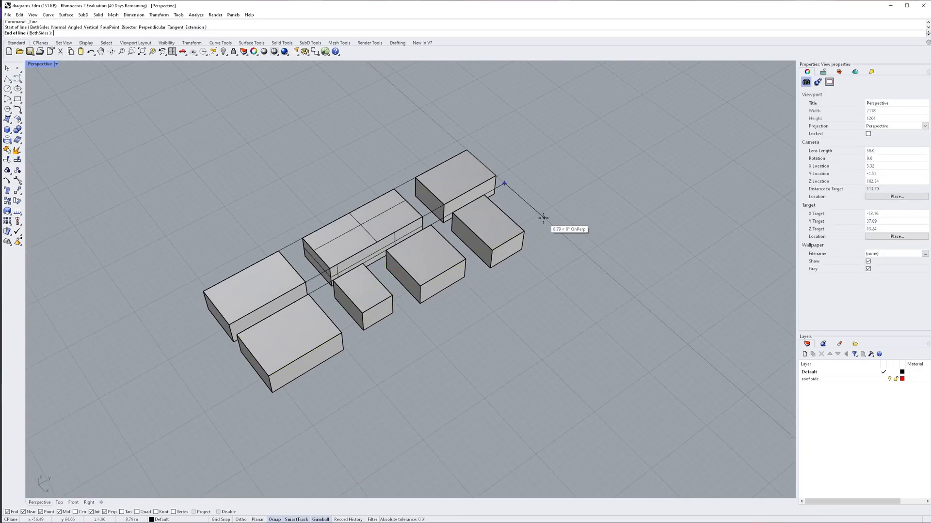
left_click(58, 503)
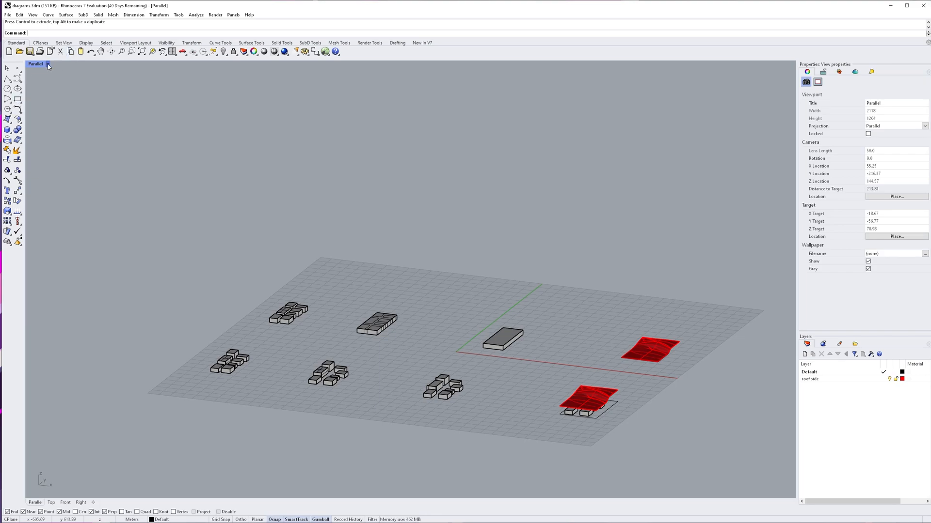
Step: Switch the viewport to an isometric view for Make2D on the Exploded axon layer
left_click(47, 64)
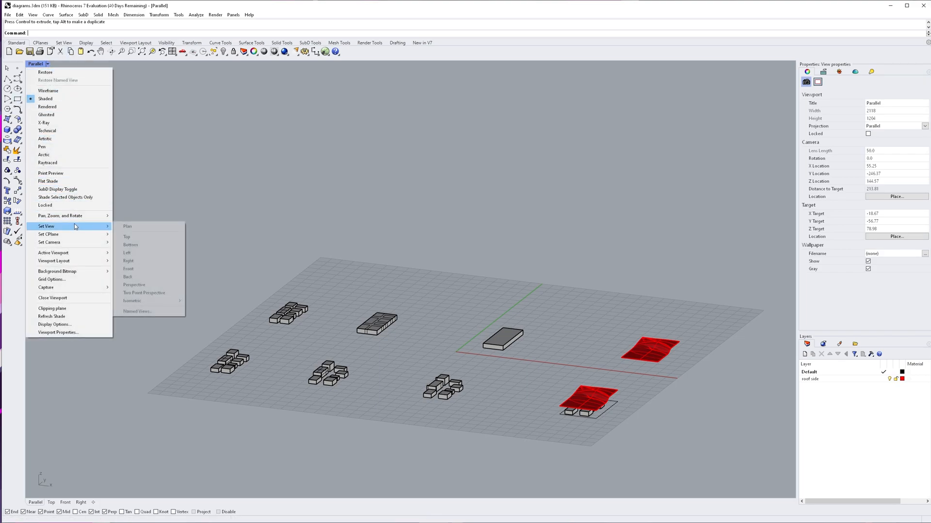
mouse_move(132, 301)
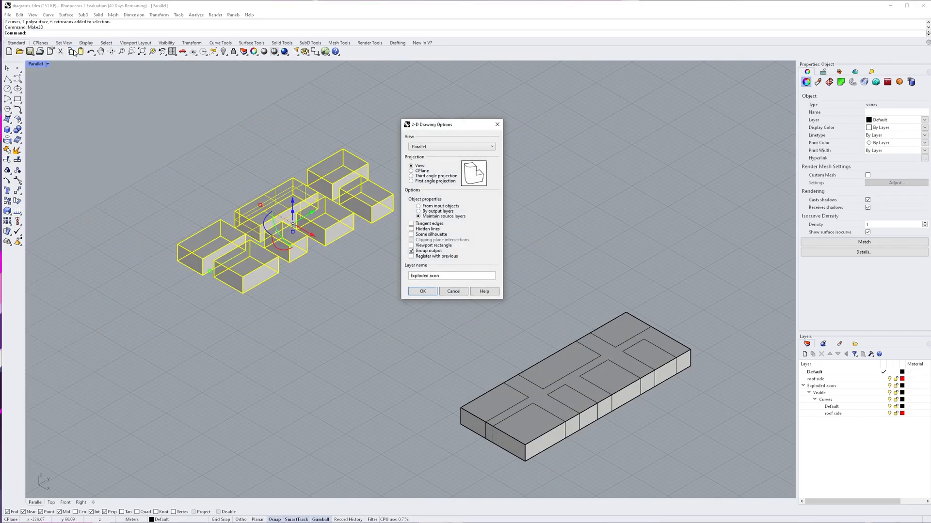
Step: Confirm the 2-D drawing options to produce flat axonometric linework of the blocks
left_click(423, 291)
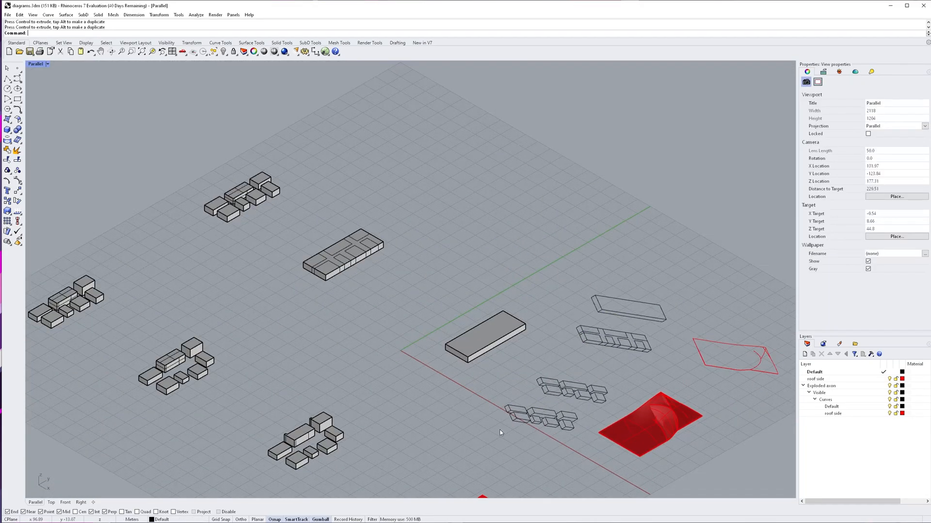
left_click(47, 64)
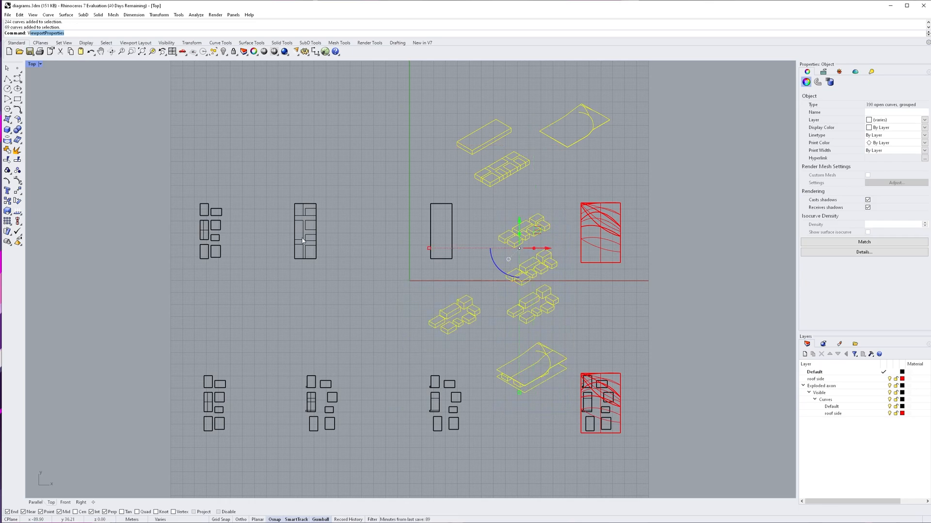
Step: Export the selected linework with origin as 'make 2d diagrams.3dm'
left_click(8, 16)
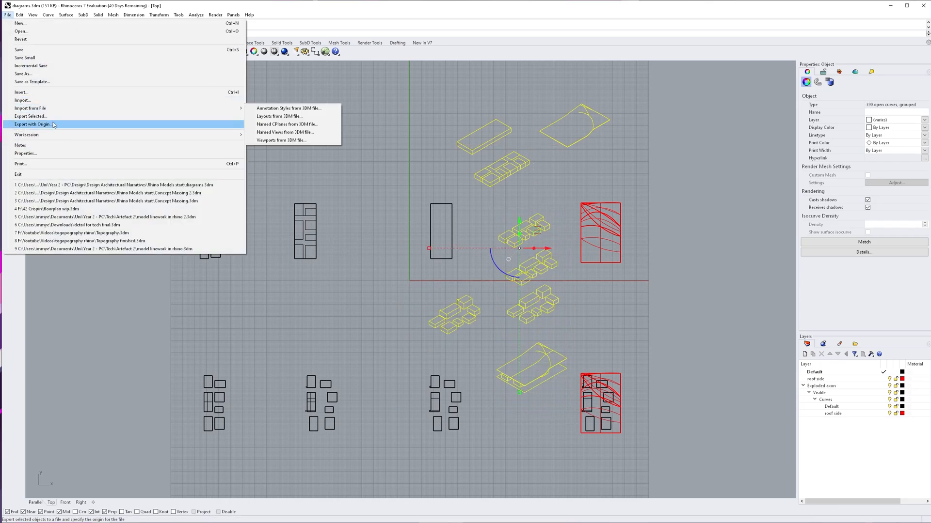
left_click(33, 124)
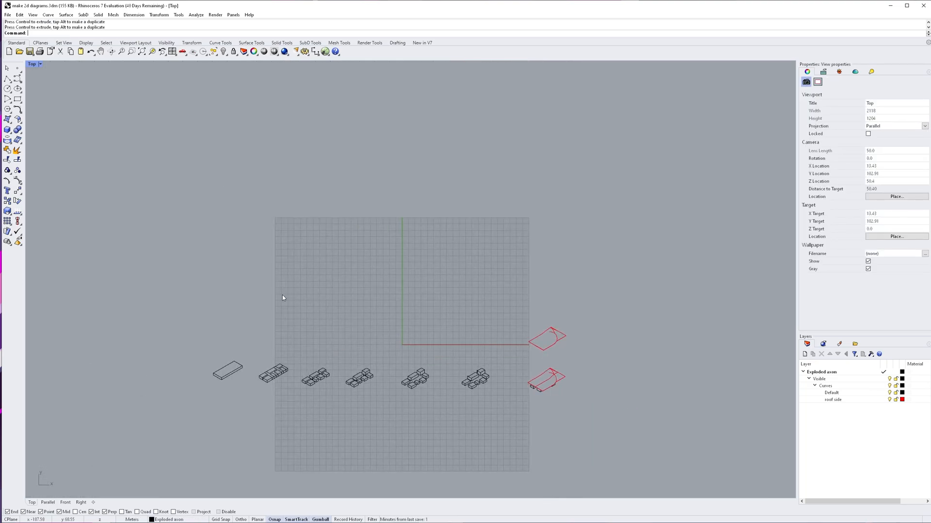
Step: Set up a Rhino PDF print, A2 landscape at 1:200, and start Window print area
left_click(7, 15)
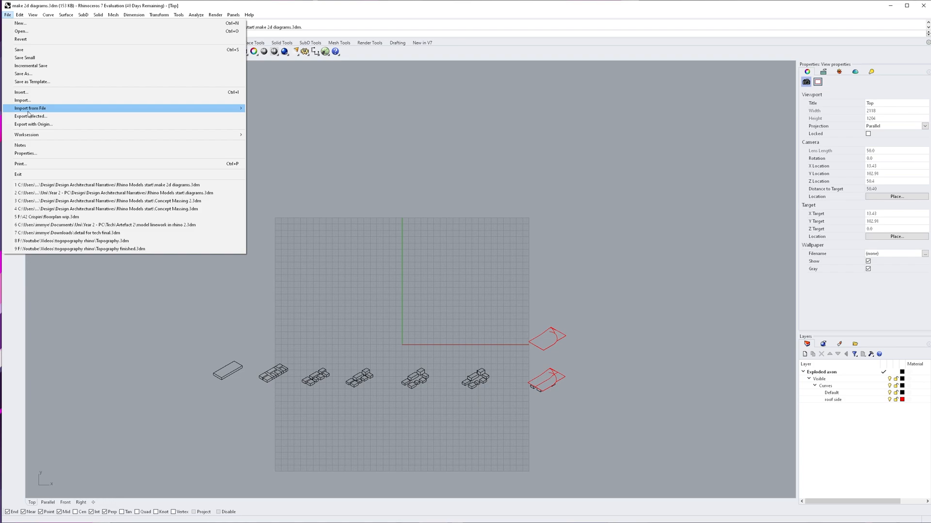
mouse_move(23, 73)
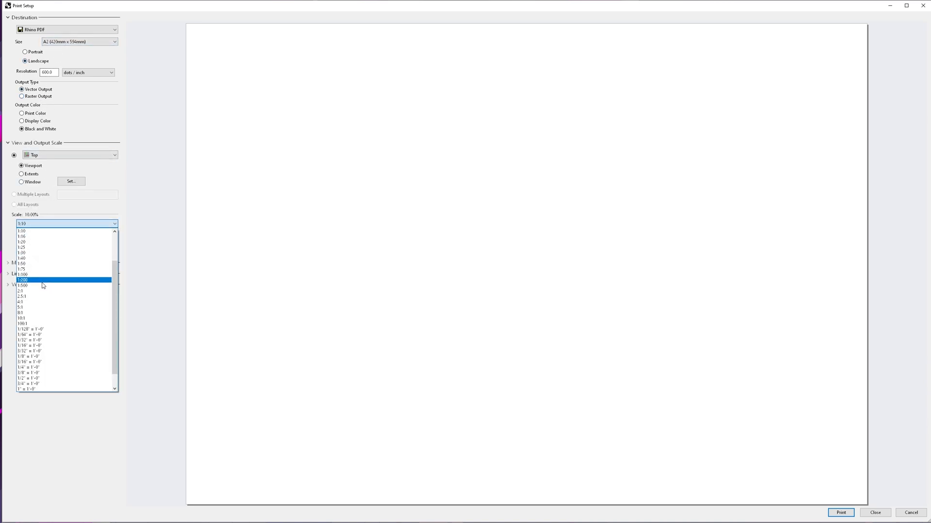
left_click(22, 280)
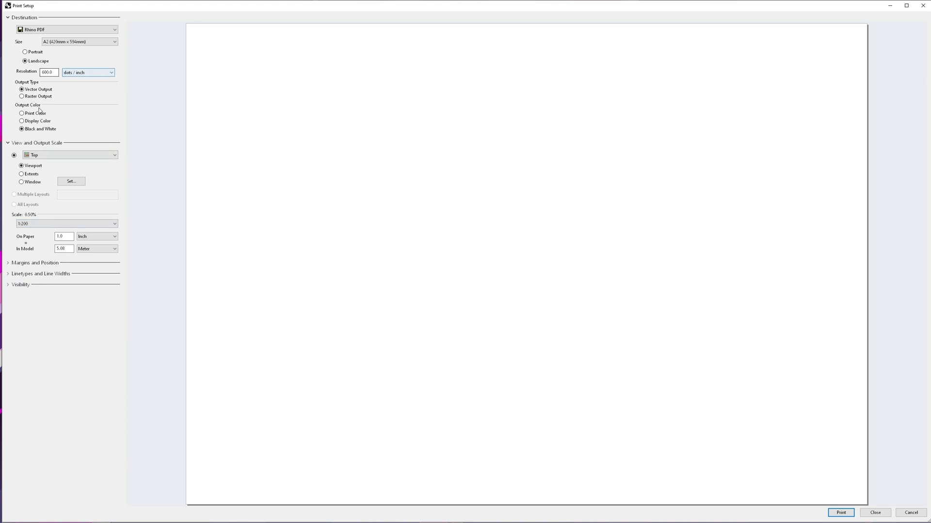
left_click(840, 513)
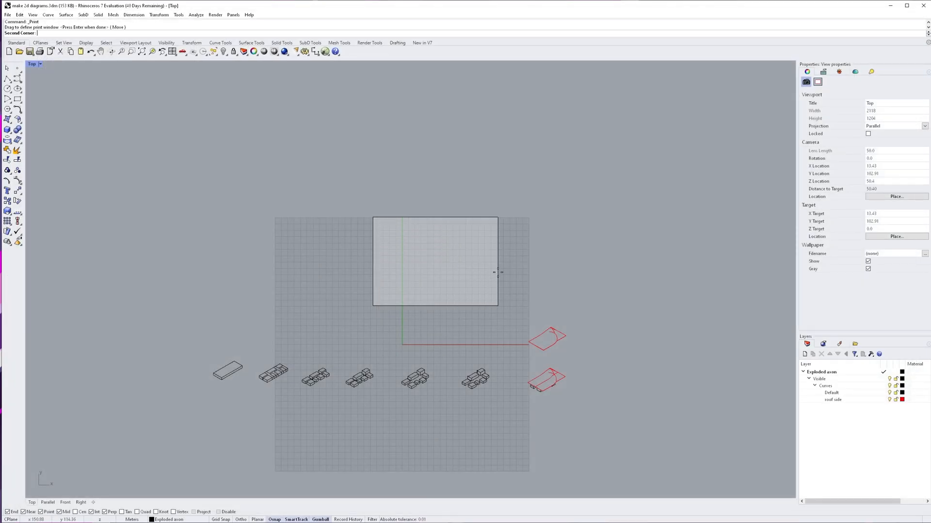
Step: Frame the print area, set scale to 1:500, and print the vector PDF
left_click_drag(435, 262, 284, 369)
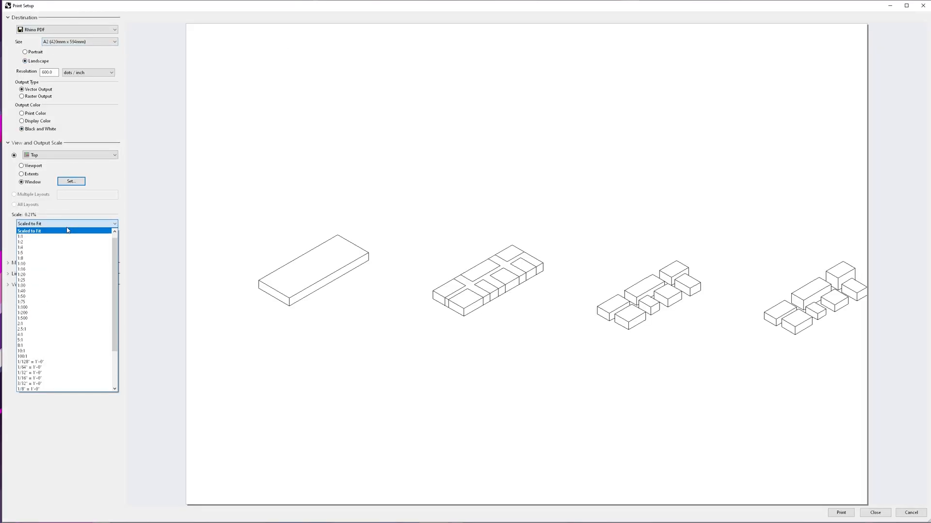
left_click(23, 318)
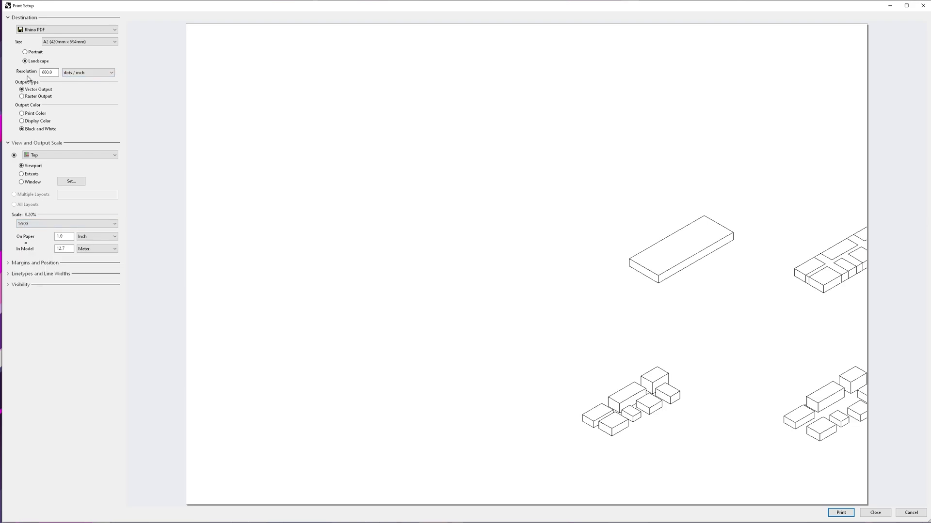
left_click(839, 513)
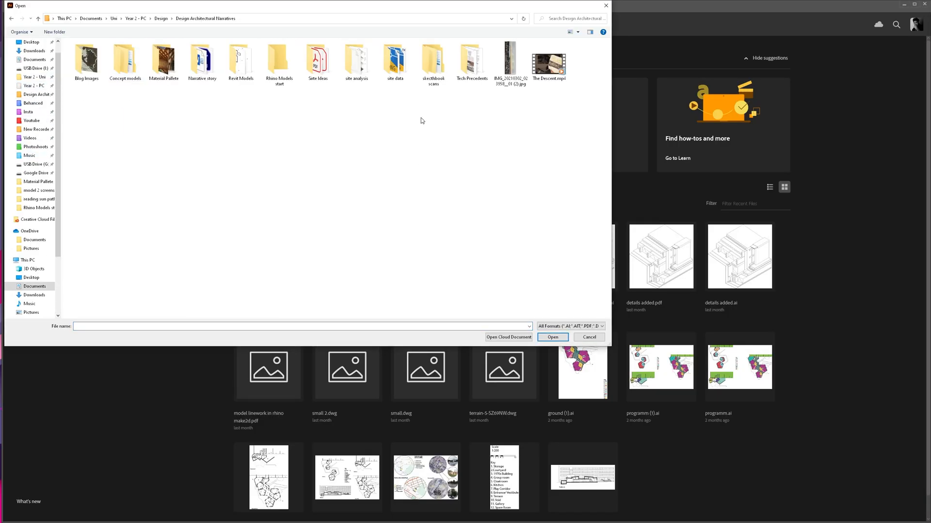
Step: Open 'make 2d diagrams.pdf' and enter Isolation Mode on the clip group
left_click(551, 337)
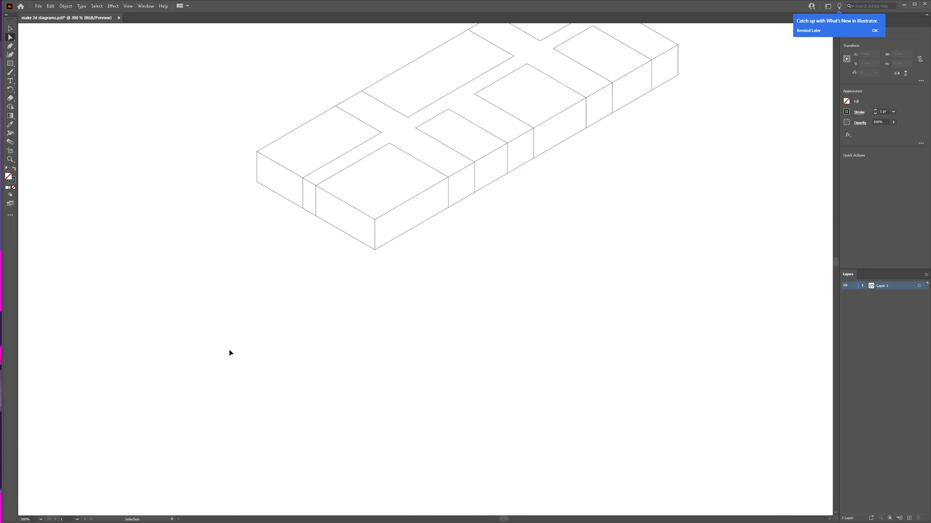
double_click(351, 166)
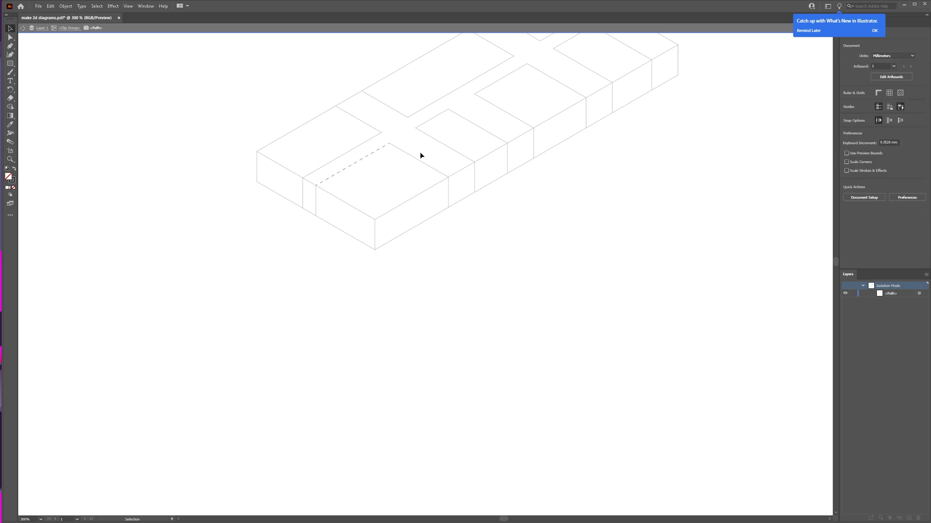
Step: Select the block's hidden back edges and give them a dashed stroke
left_click(447, 191)
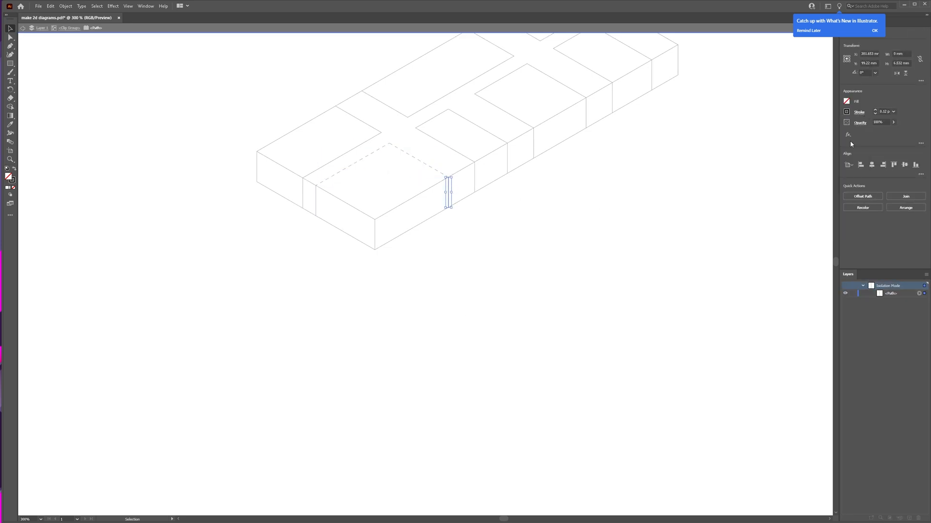
left_click(859, 111)
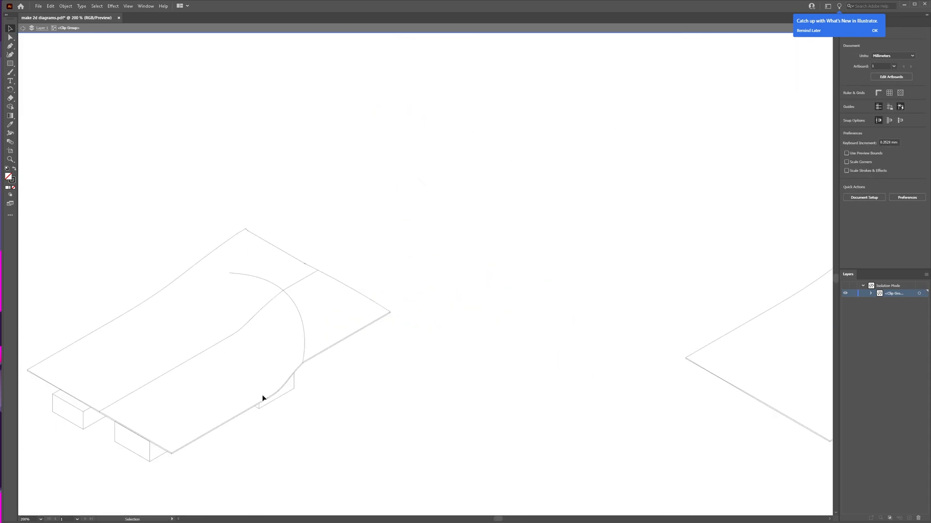
Step: Select the curved roof line and drag its anchors to adjust the curve
left_click_drag(264, 398, 297, 273)
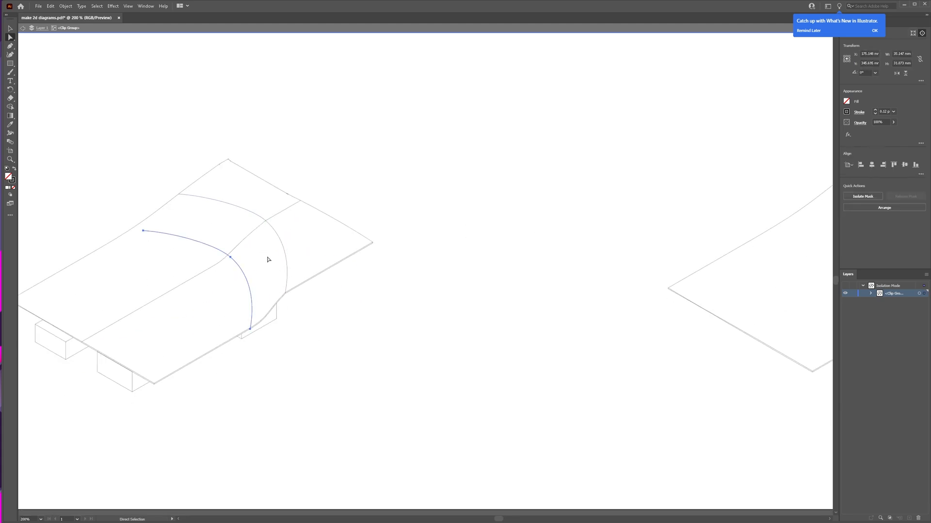
left_click_drag(143, 230, 110, 242)
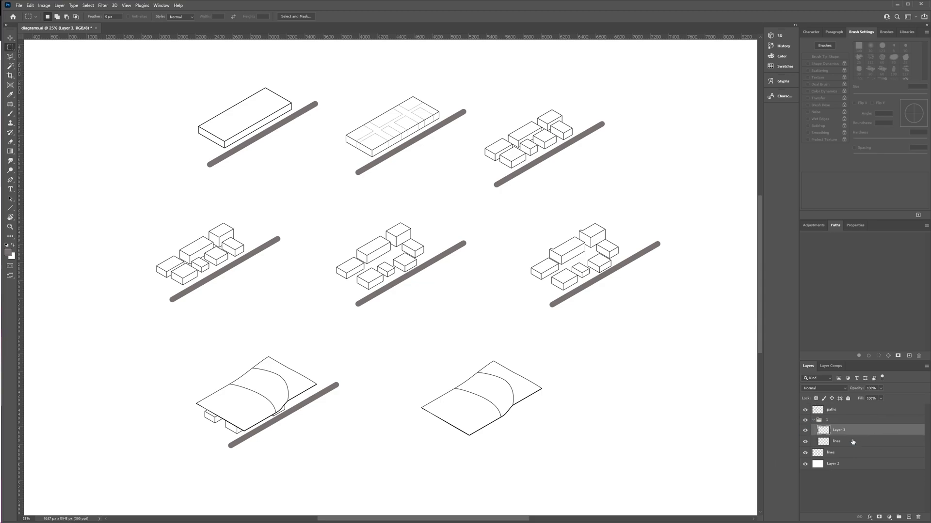
Step: Group the diagram layers into numbered groups and pick foreground colour #4a4a4a
left_click(812, 420)
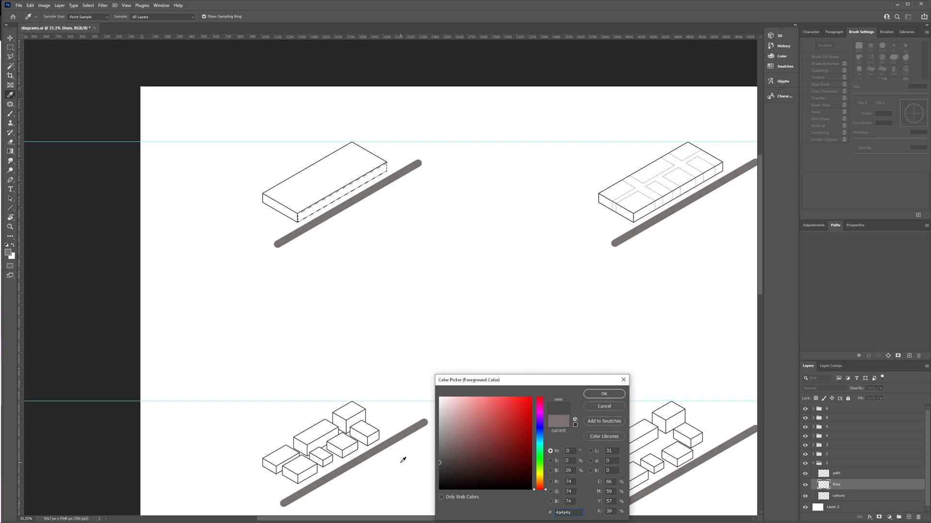
Step: Confirm the dark grey shade and select the next diagram's colours layer
left_click(602, 393)
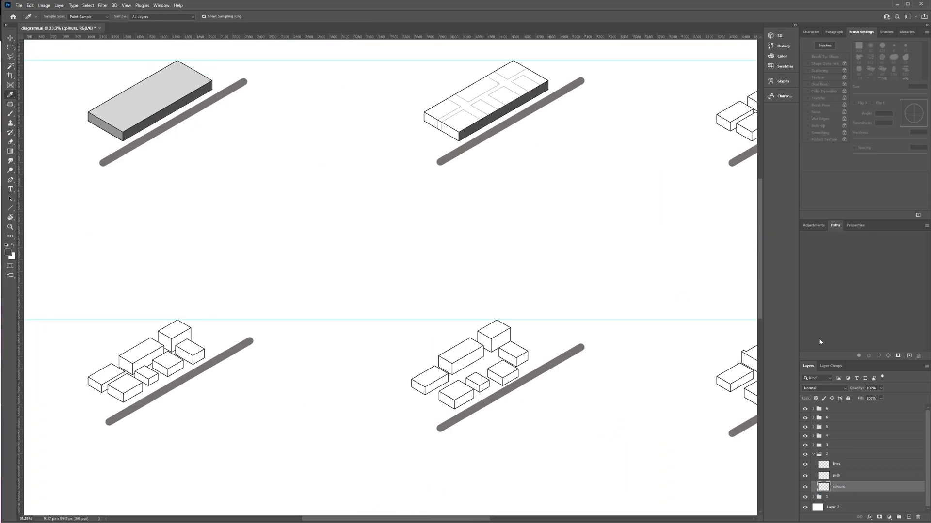
left_click(836, 464)
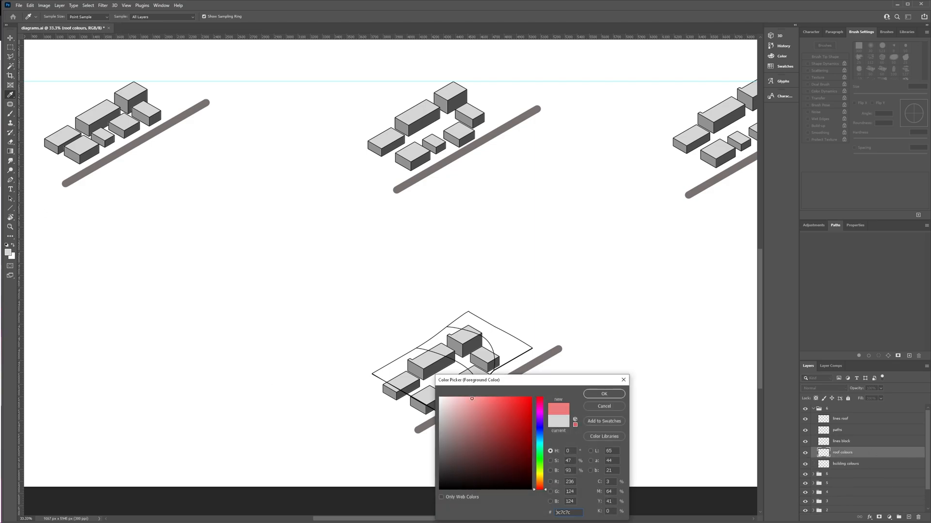
Step: Confirm light red as the roof colour in the Color Picker
left_click(603, 393)
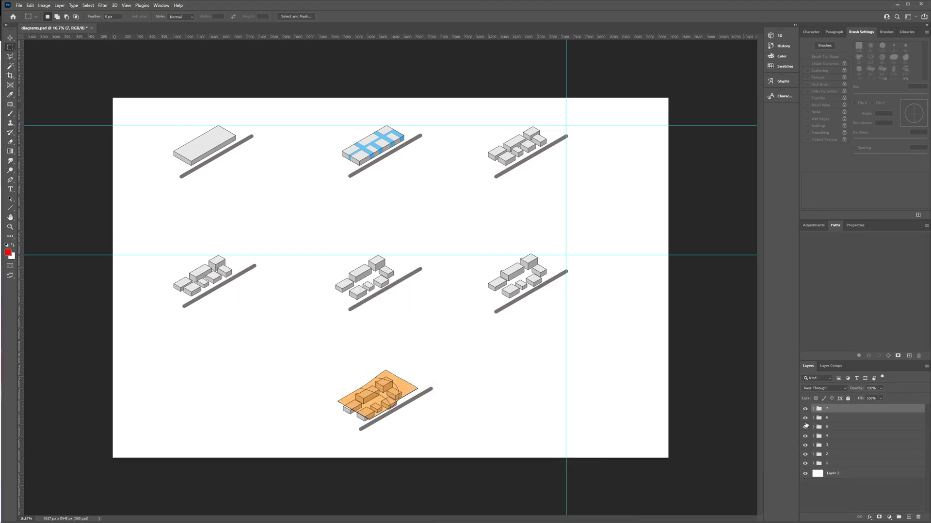
Step: Expand the sixth diagram's layer group to show its layers
left_click(812, 418)
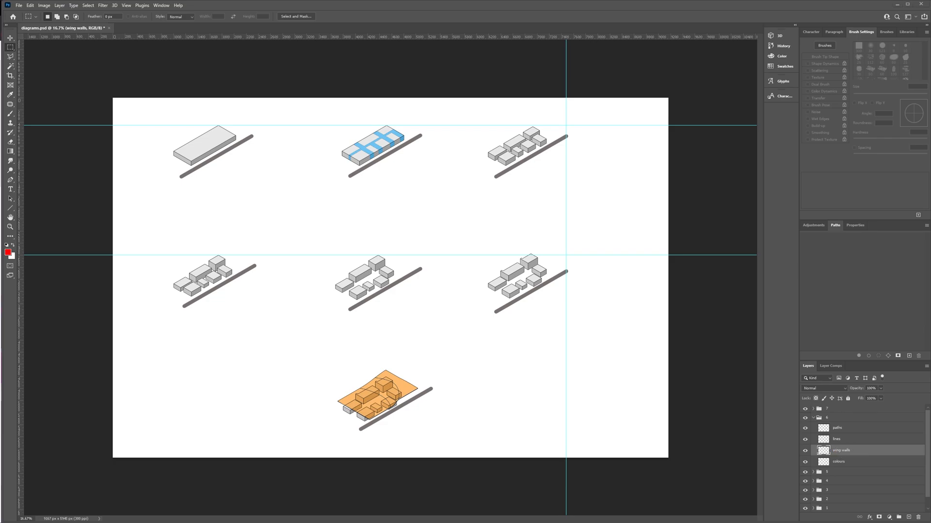